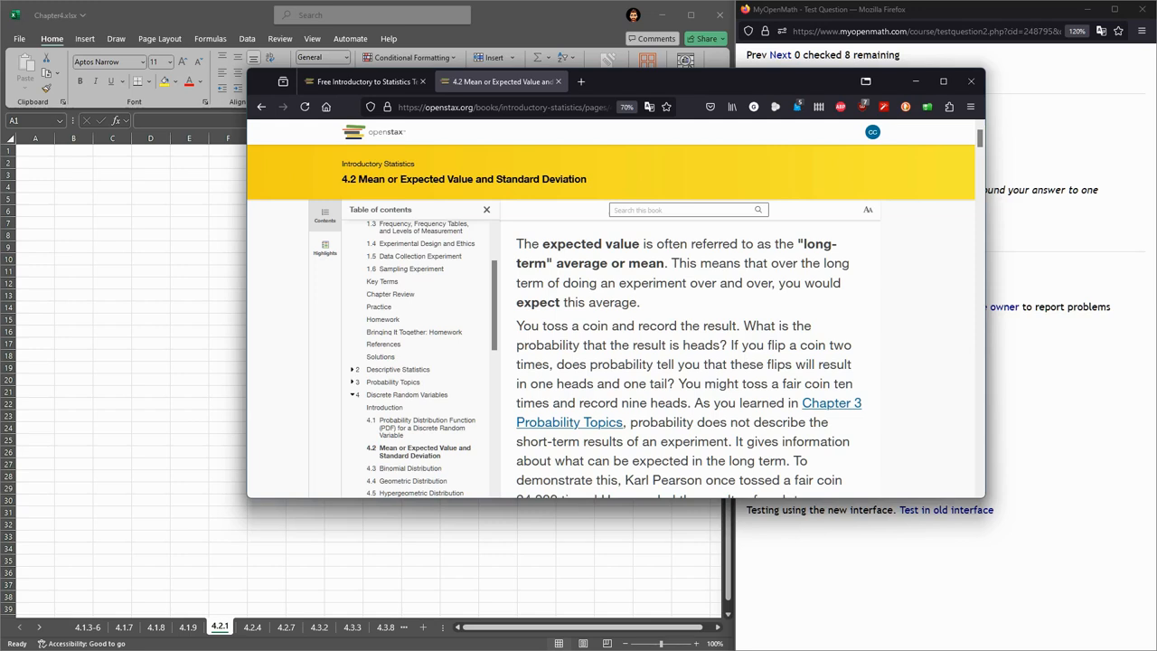
Highlight 'expected value' in OpenStax and read down to the Law of Large Numbers paragraph
double_click(570, 243)
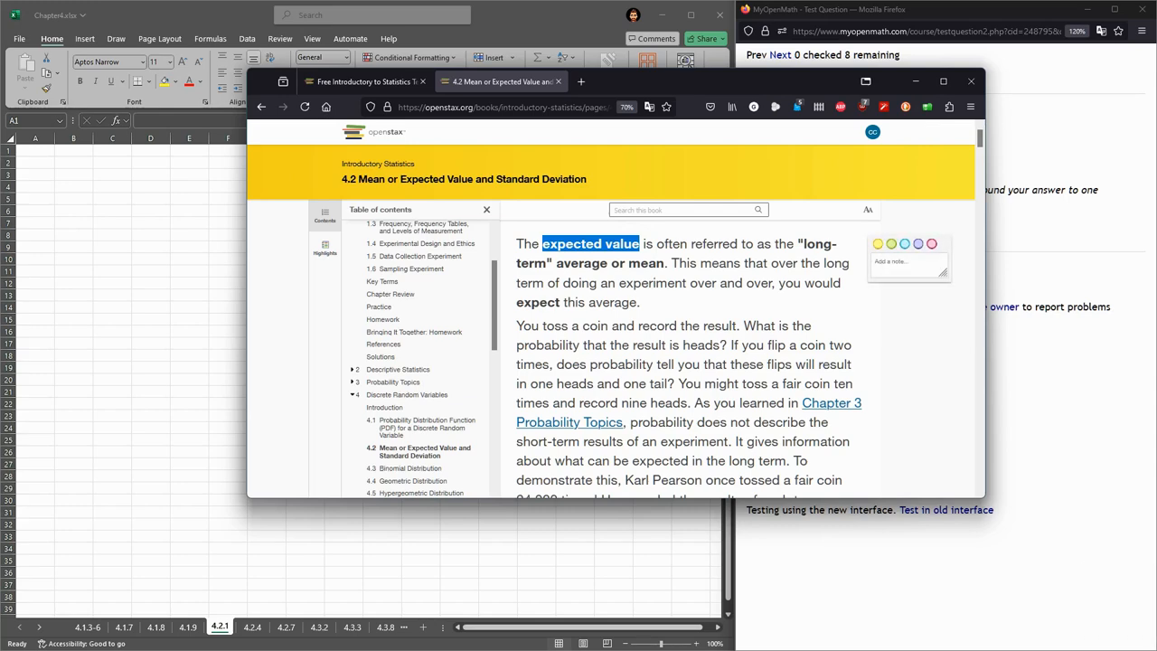
scroll(down, 3)
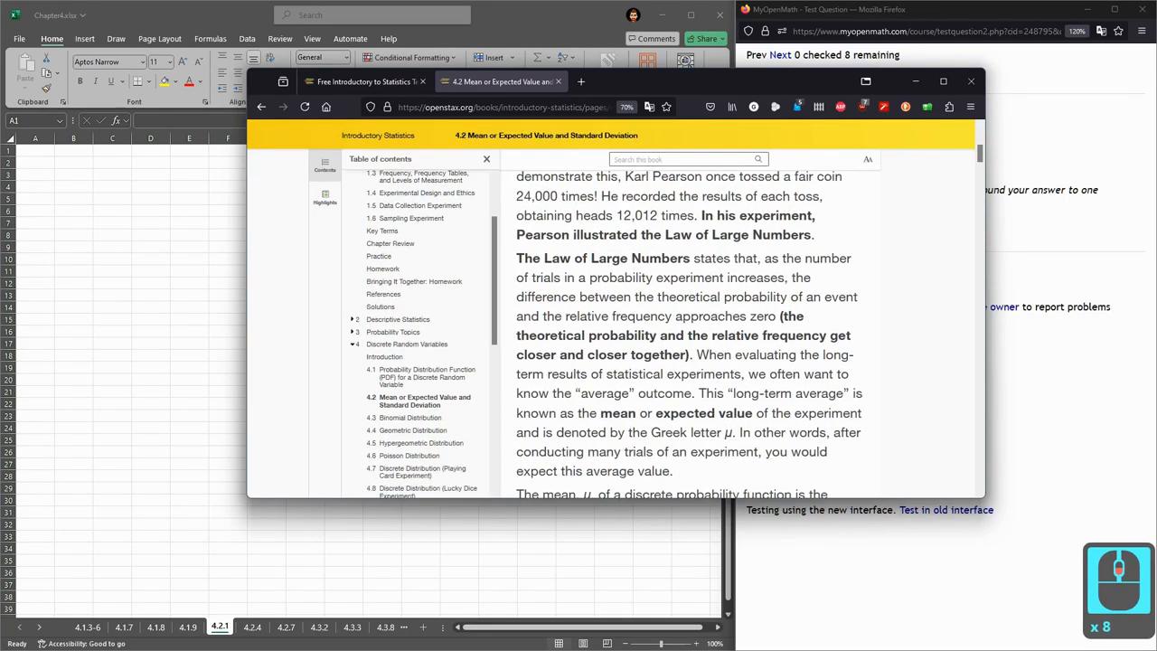
scroll(down, 3)
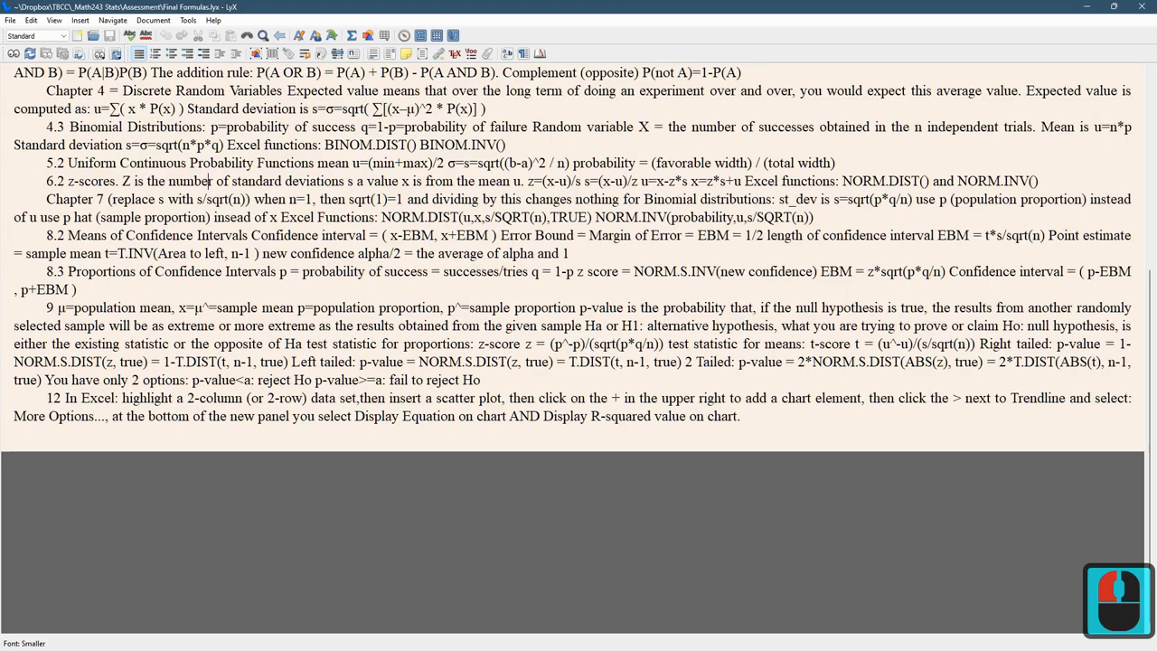
Bring up the Chapter 4 expected value formula line in the LyX Final Formulas notes
scroll(up, 3)
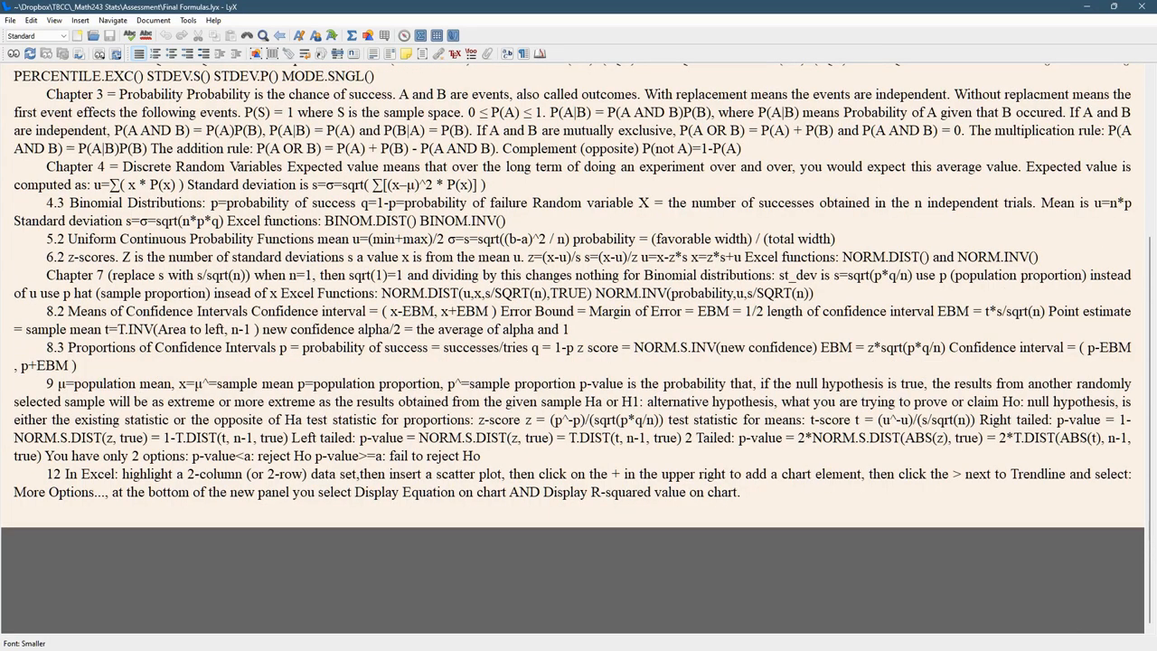
double_click(135, 185)
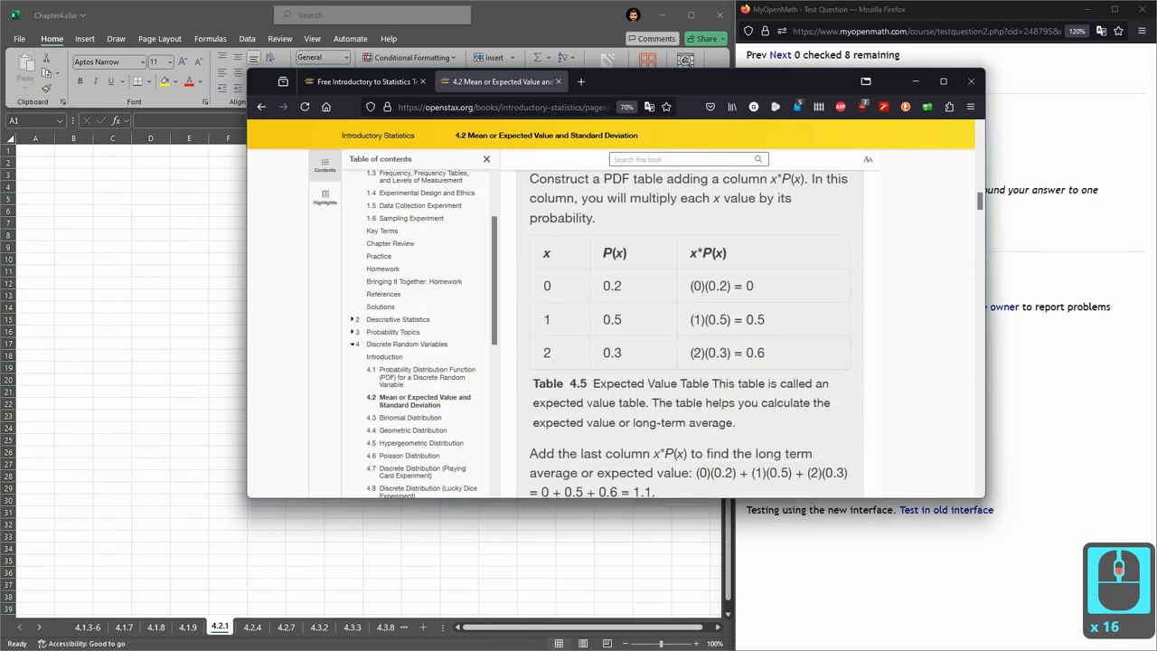
Show OpenStax Table 4.5 and select its x column heading
click(545, 252)
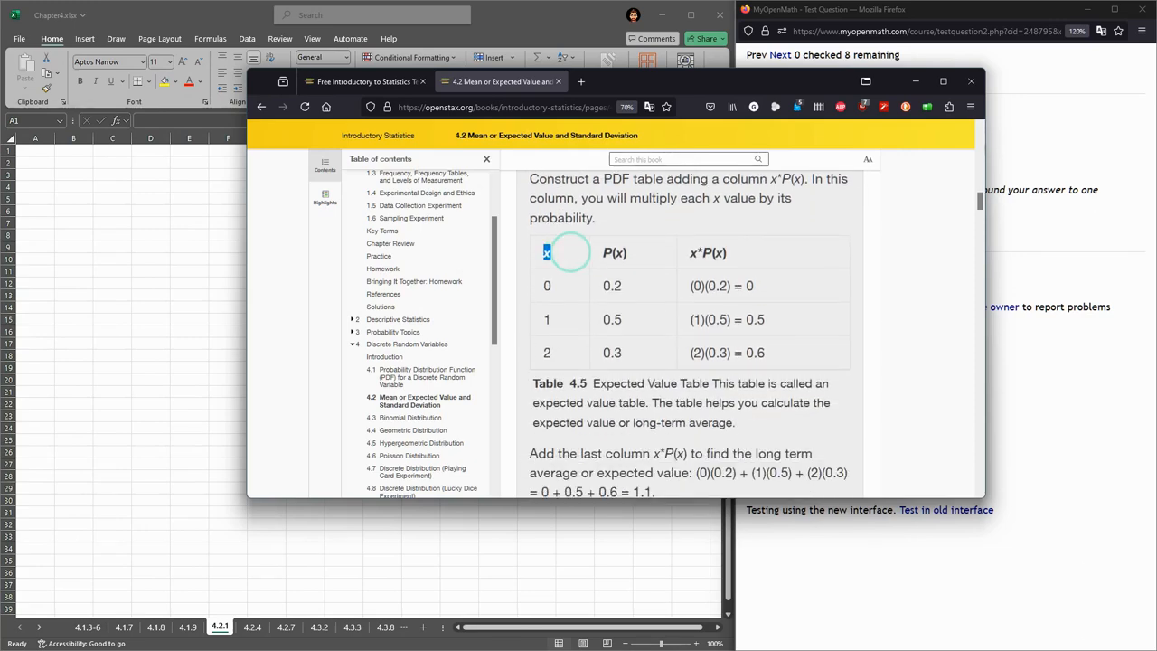
double_click(614, 253)
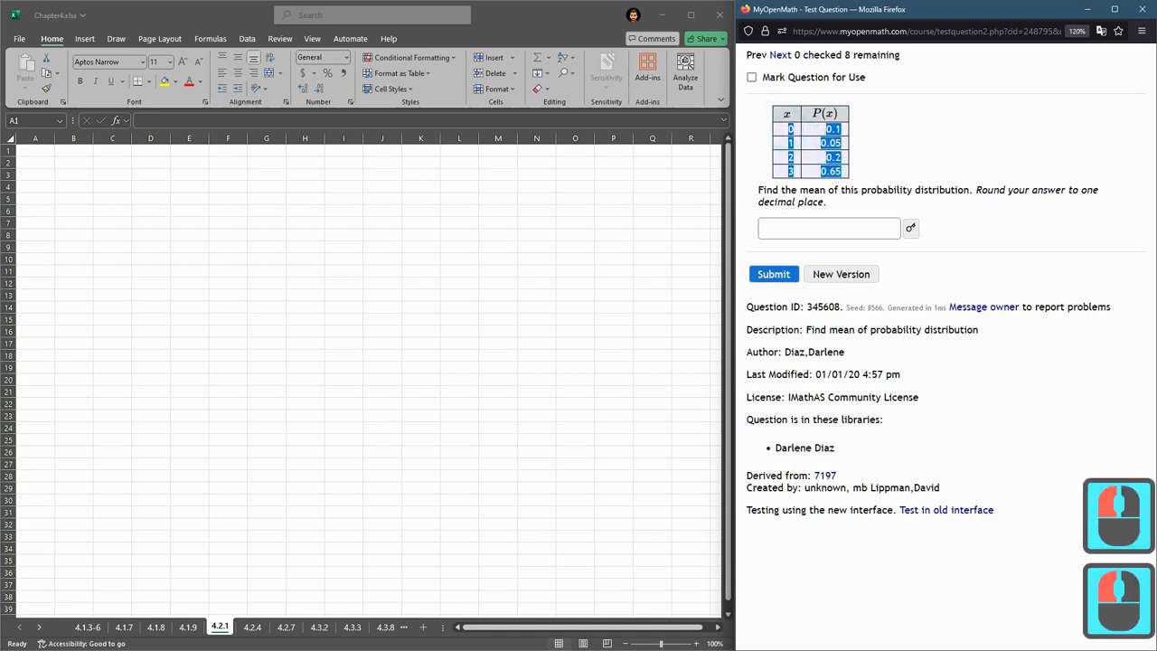
Paste the x and P(x) values and add headings x, P(x) and x*P(x)
key(ctrl+c)
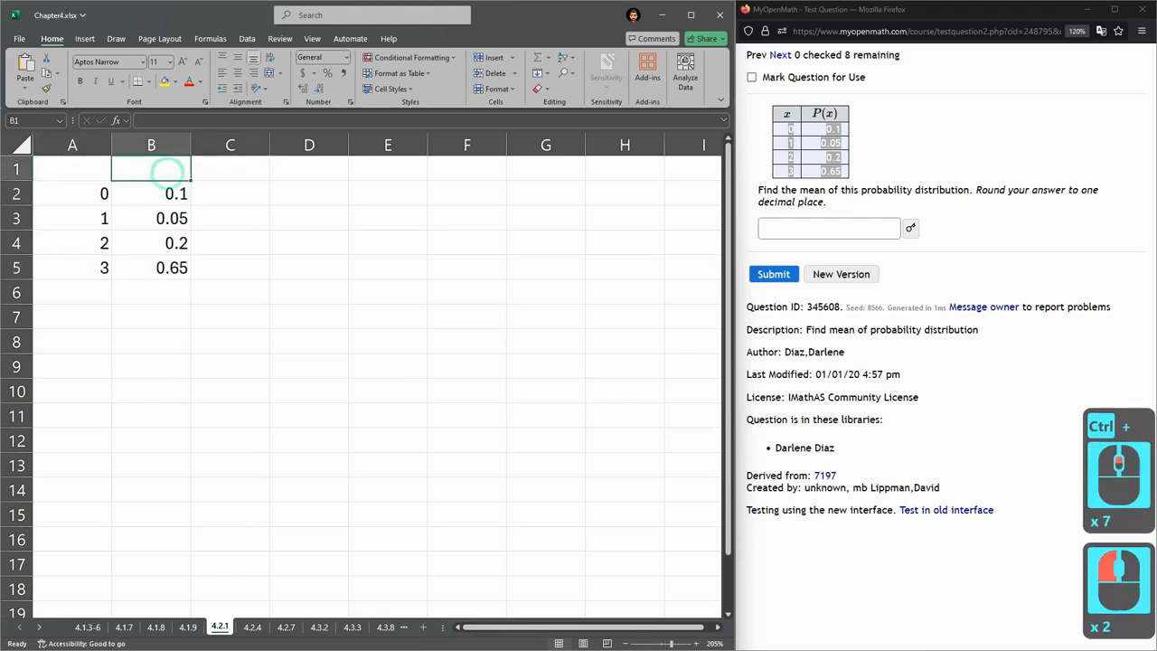
text(x)
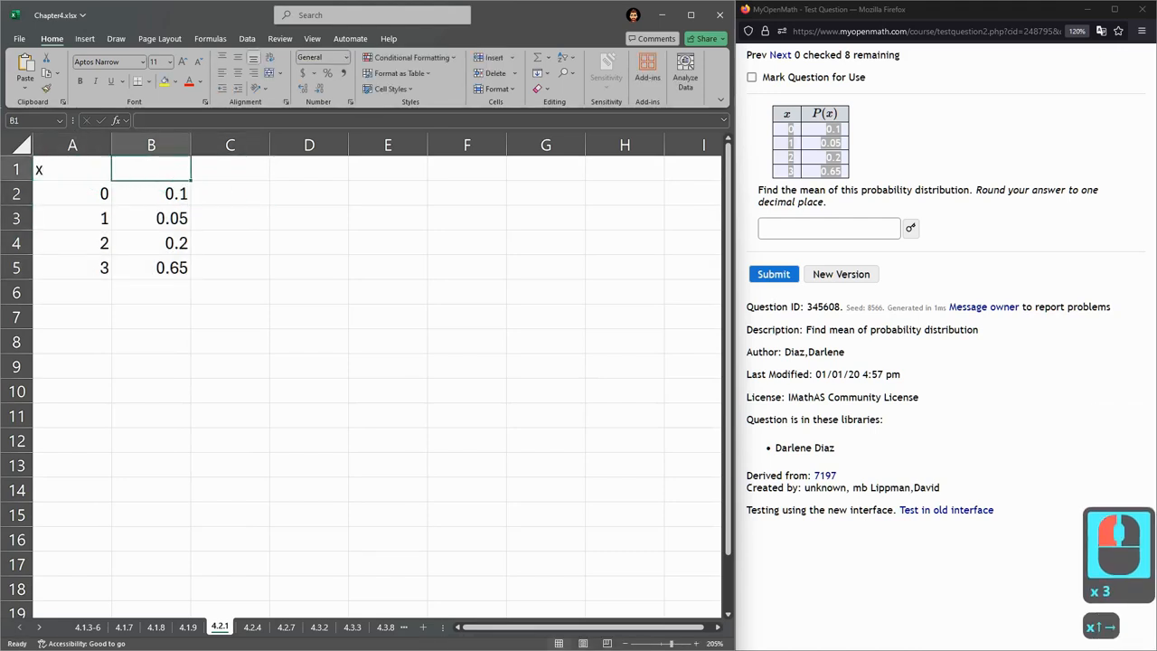
text(P(x))
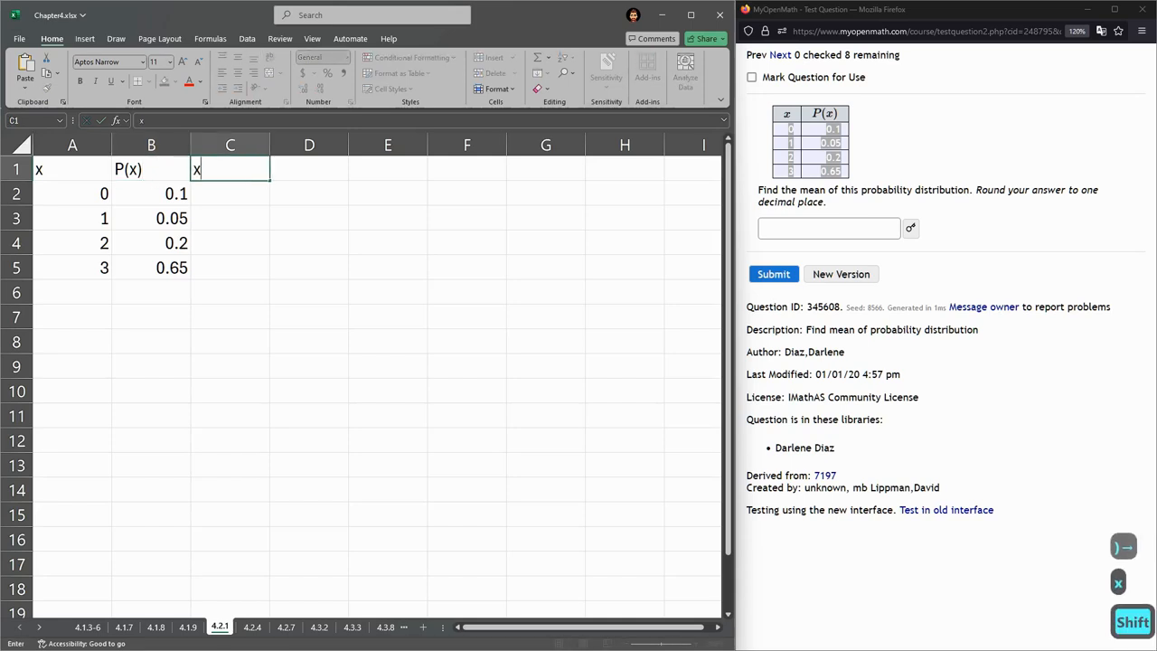
text(*P(x))
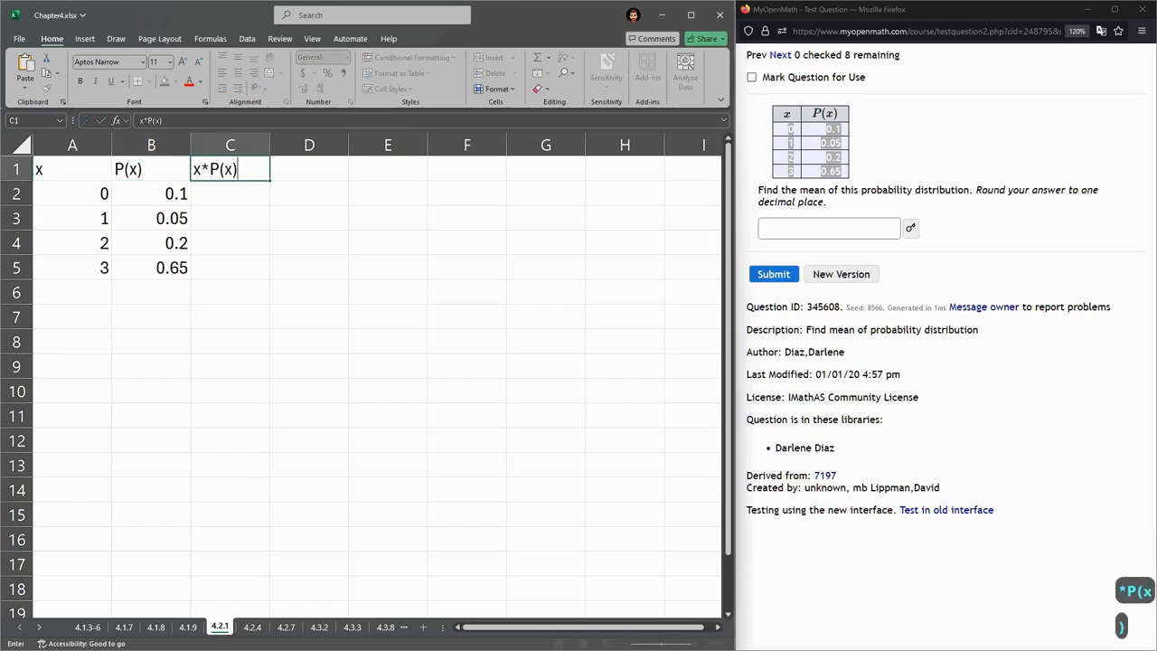
key(Return)
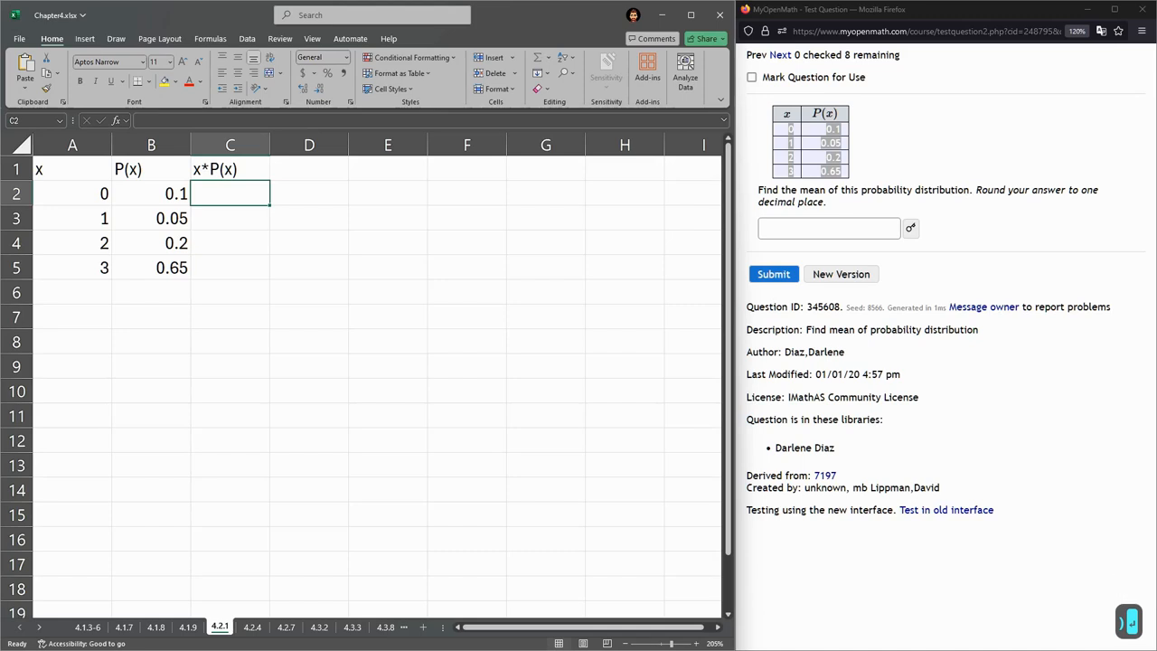
Enter the formula =A2*B2 in C2 to multiply x by P(x)
text(=)
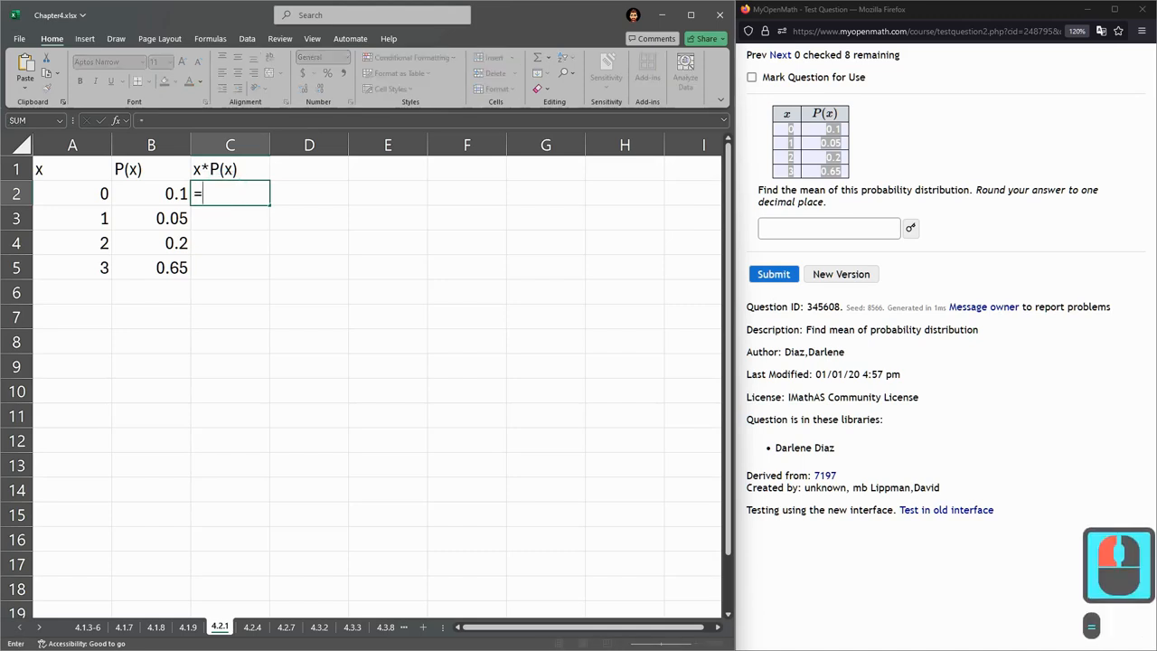
click(73, 193)
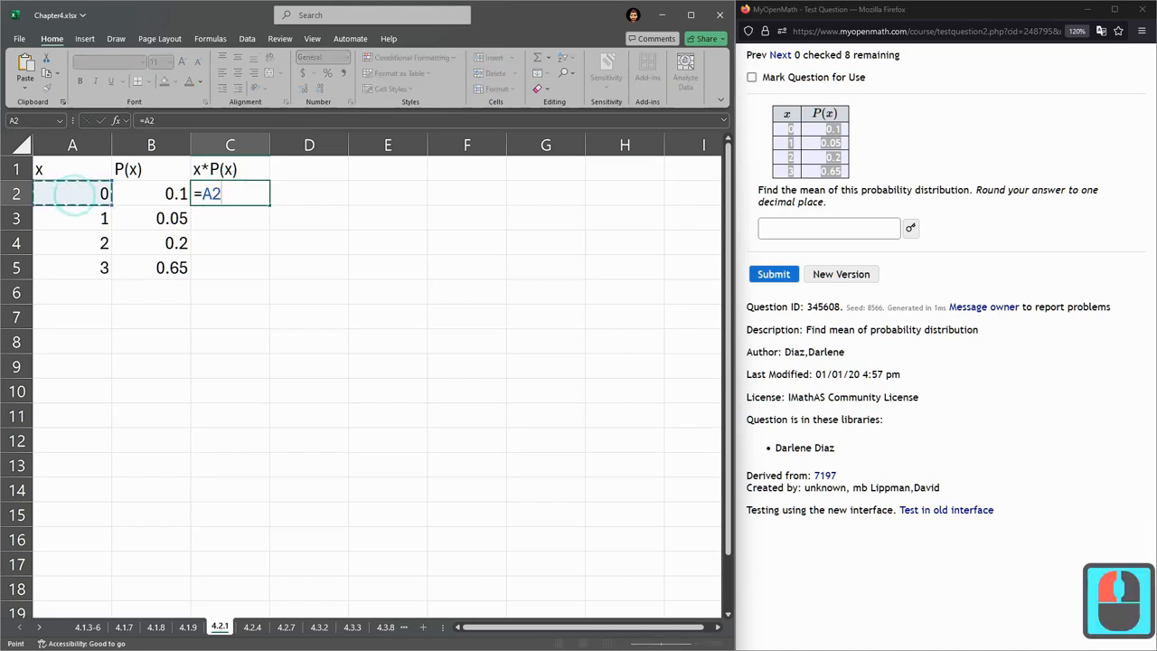
text(*)
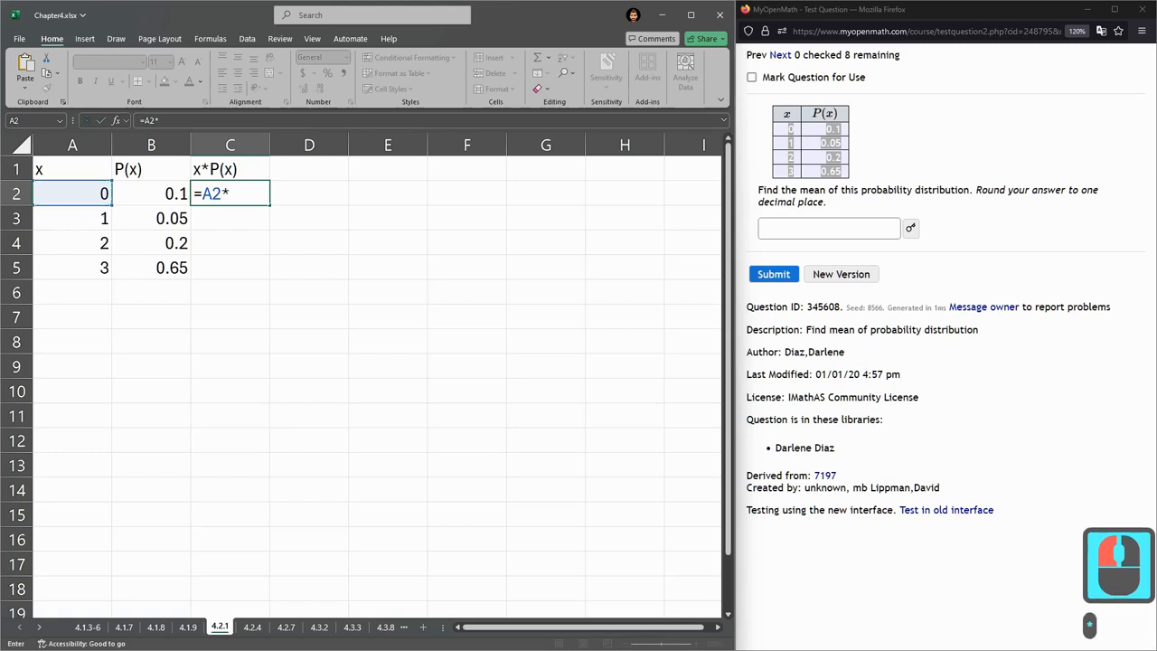
click(151, 193)
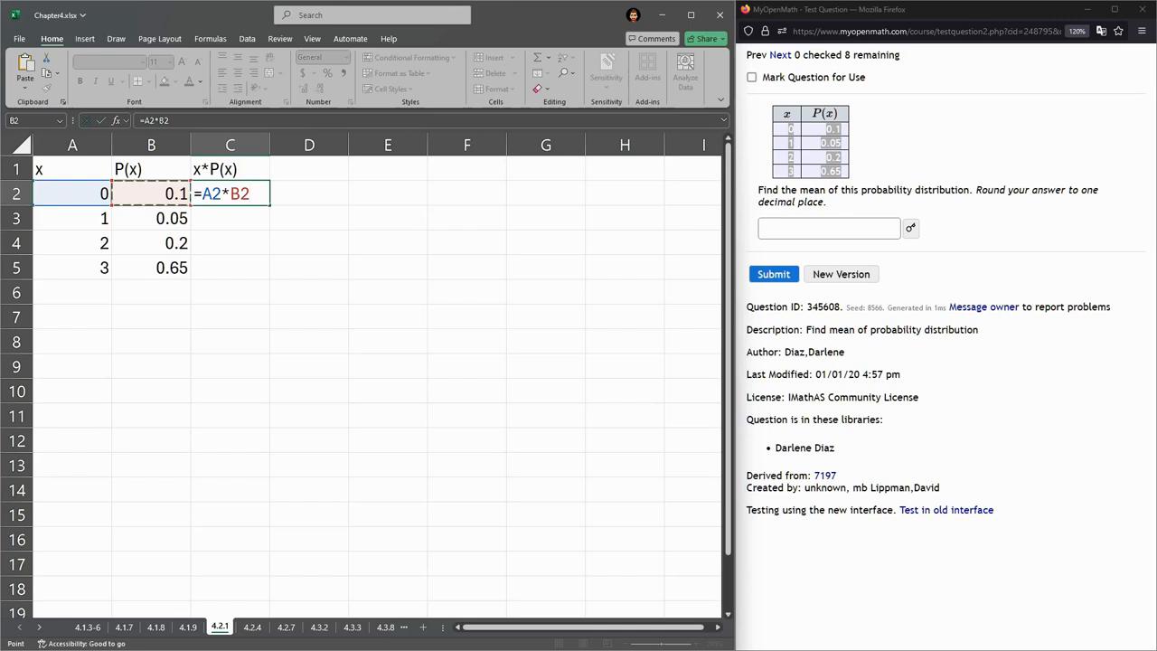
key(Return)
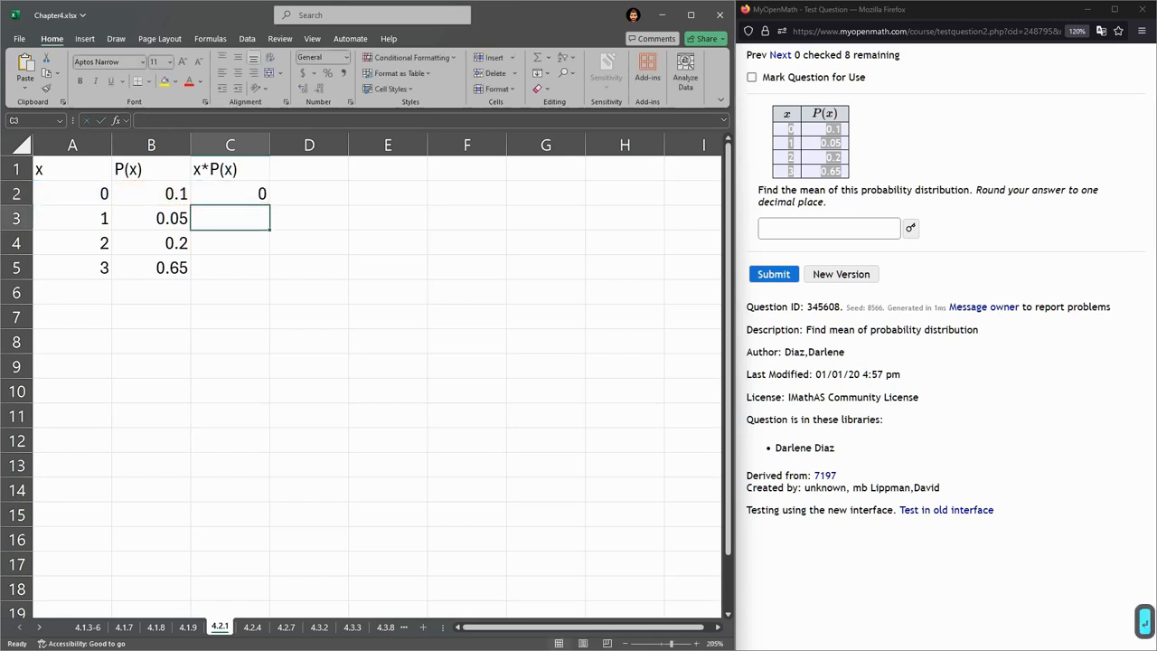
Fill the product formula down to C5 and check the rows, giving 0.05, 0.4, 1.95
click(229, 192)
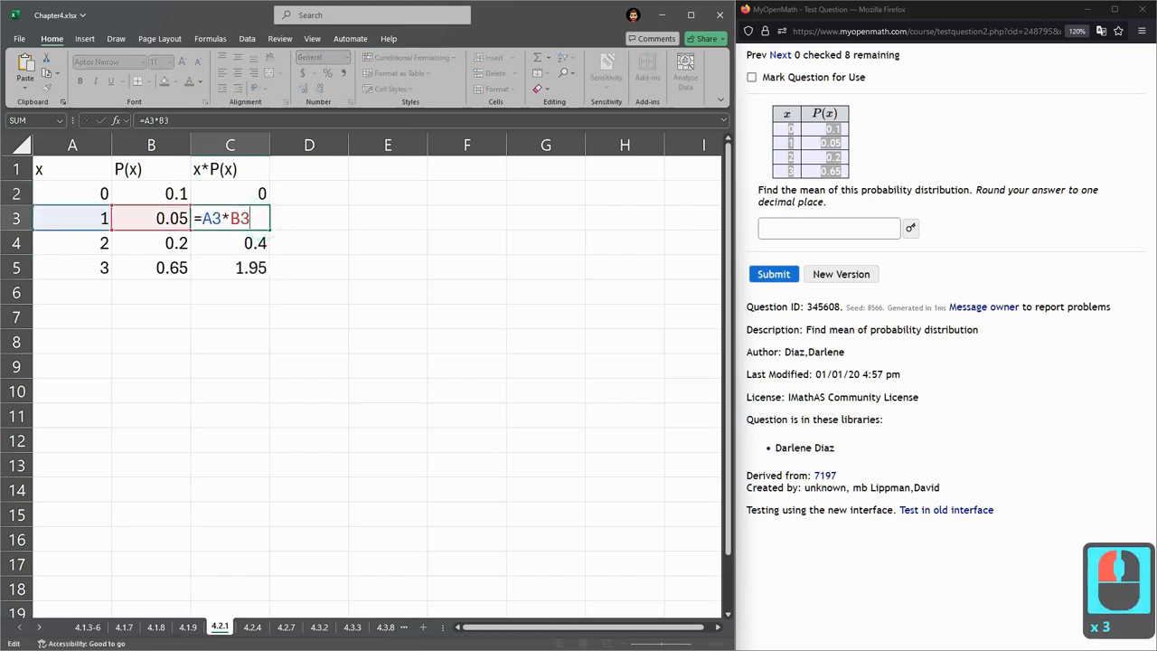
key(Return)
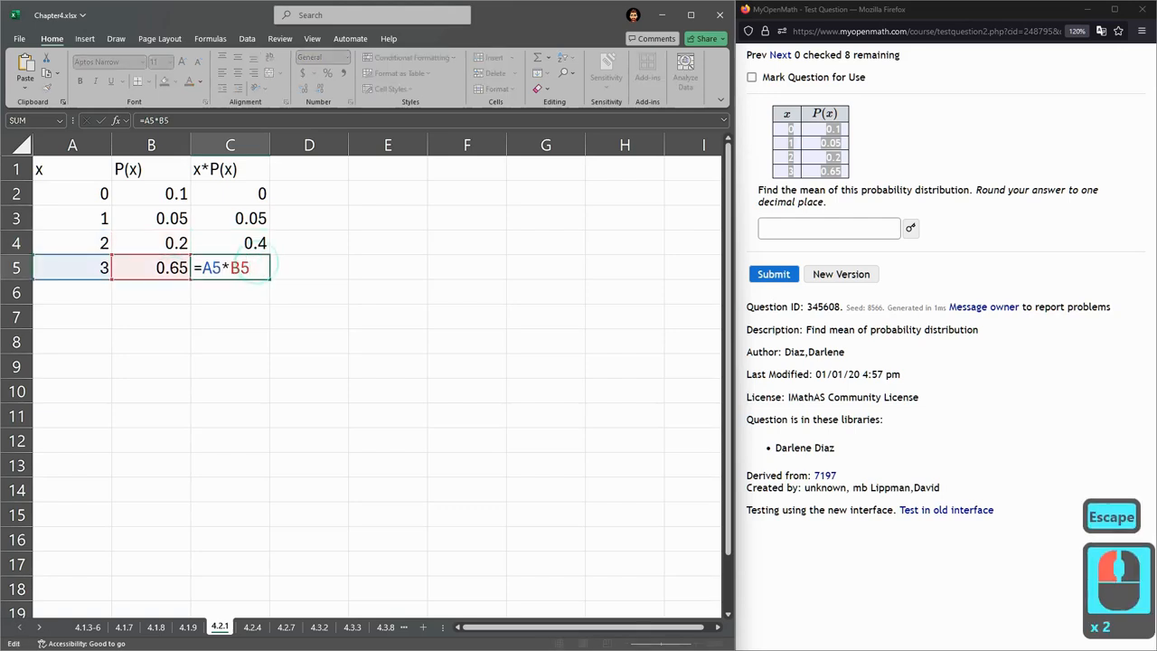
key(Return)
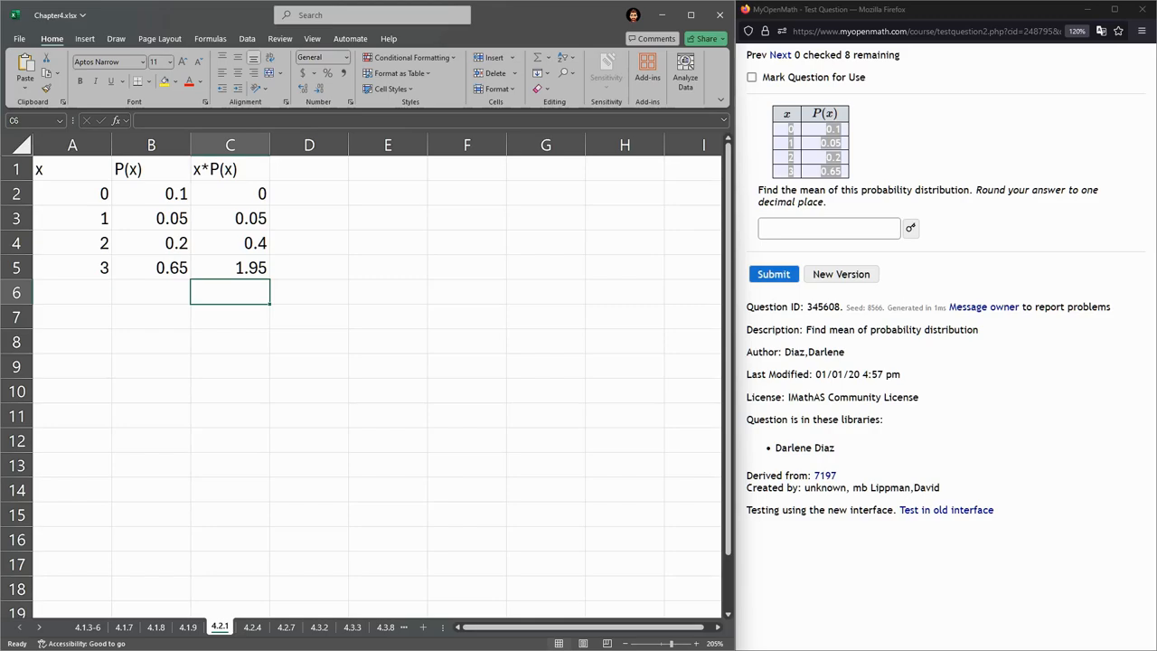
key(alt+tab)
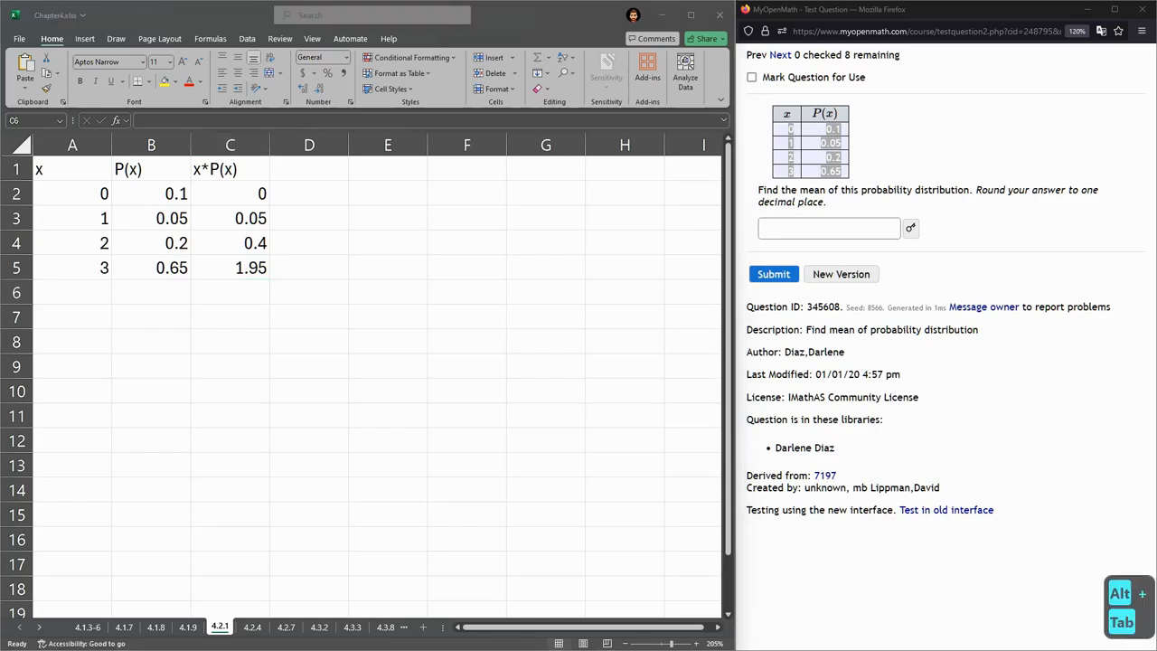
Enter =SUM(C2:C5) in C7, totalling the x*P(x) column to 2.4
key(alt+tab)
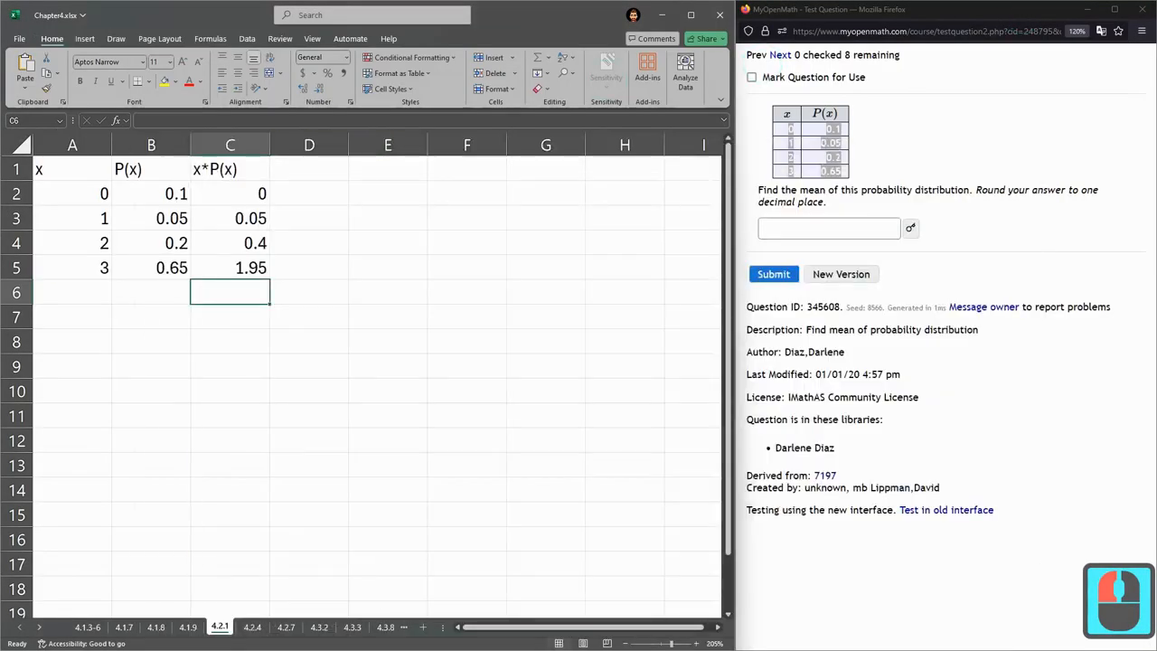
text(=S)
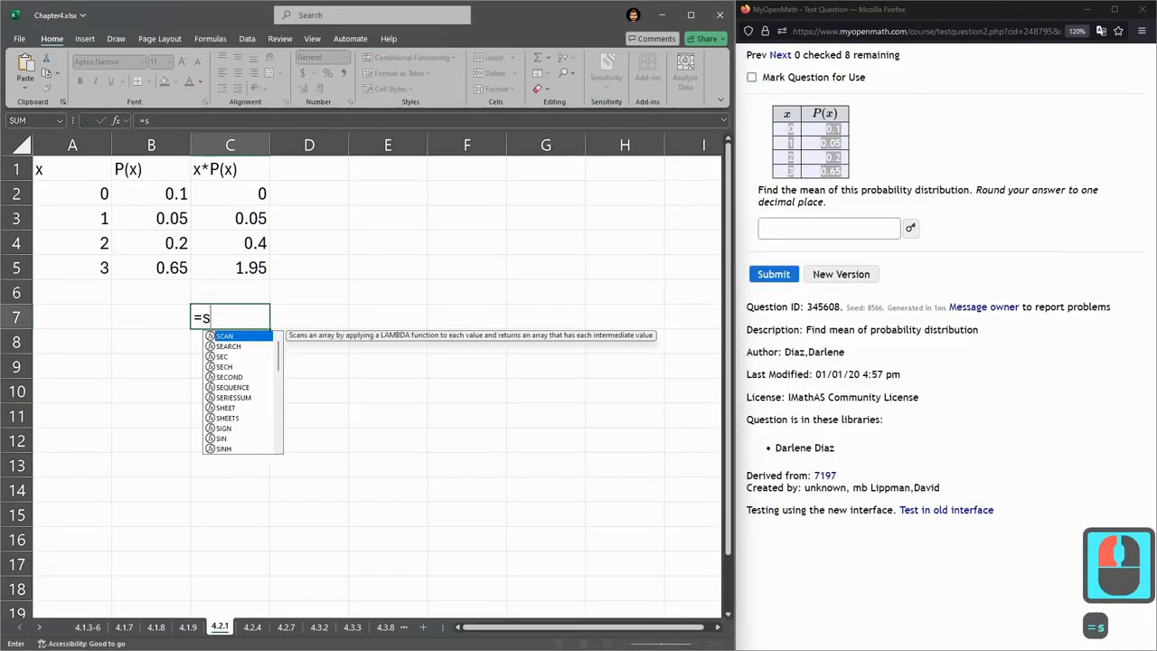
text(um()
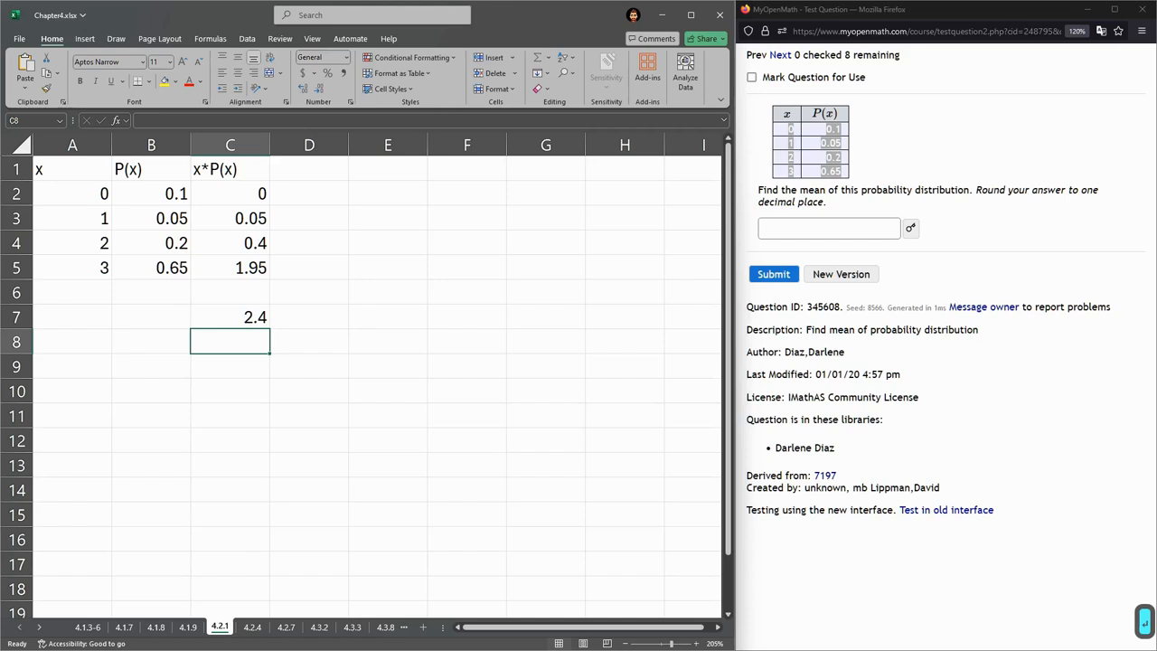
Submit the 2.4 total as the distribution's mean in MyOpenMath
click(230, 316)
text(2.4)
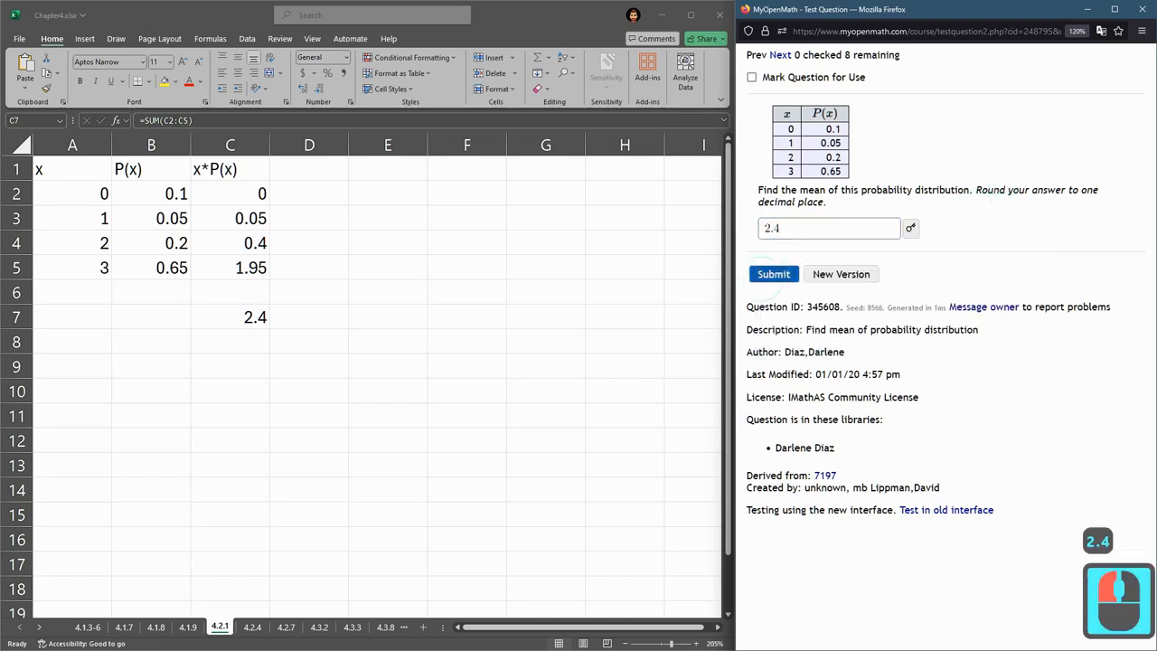
click(772, 274)
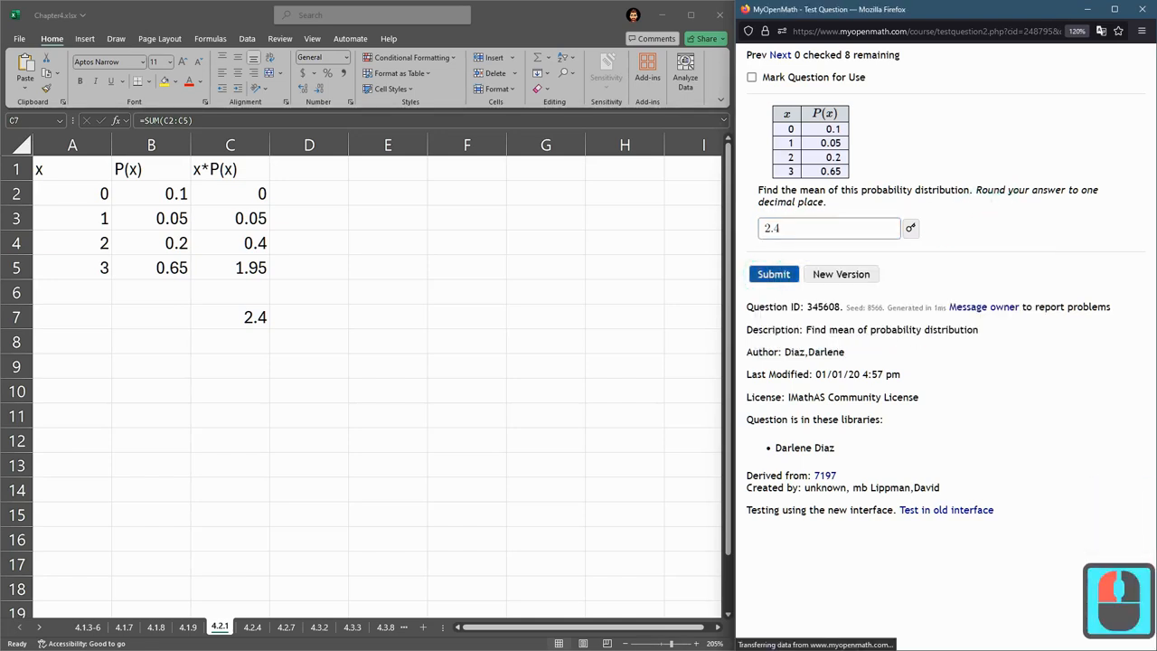
click(773, 274)
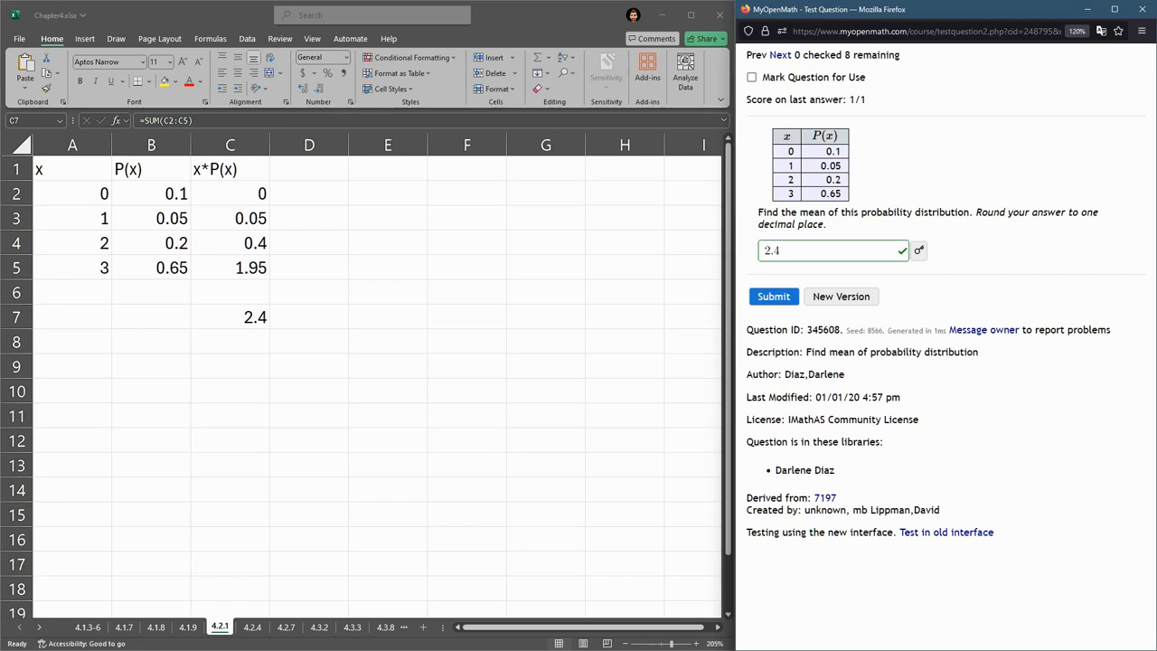
click(151, 194)
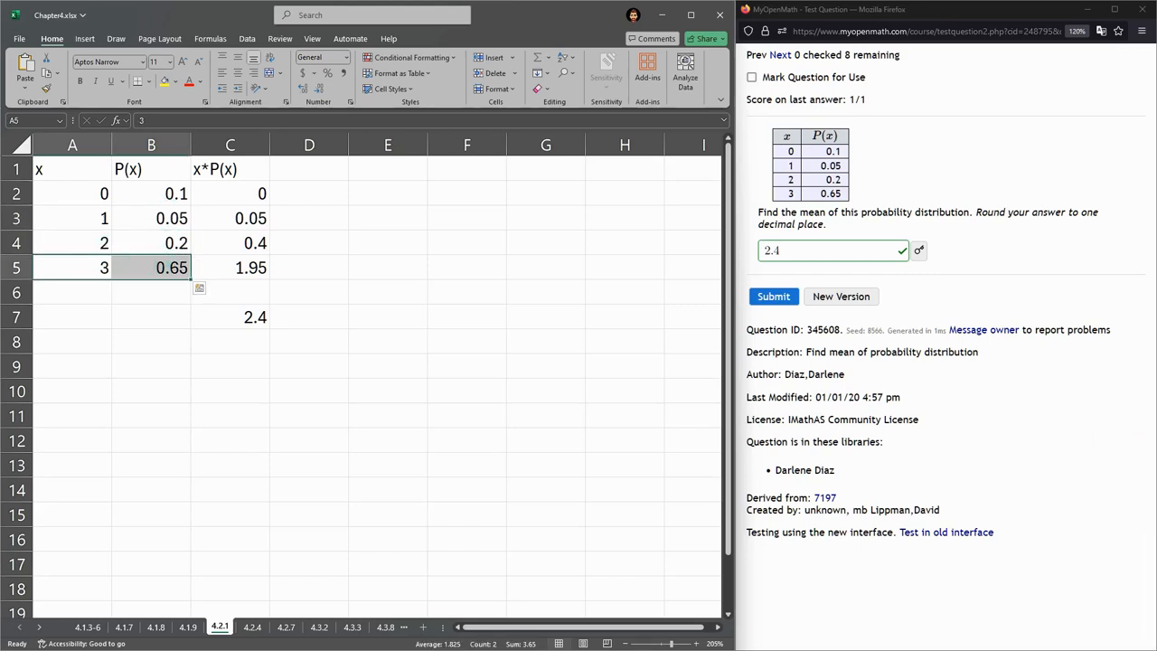
Sum P(x) values B2:B5 into B7 (total 1), then inspect the 1 and 2.4 total formulas
drag(229, 194, 229, 267)
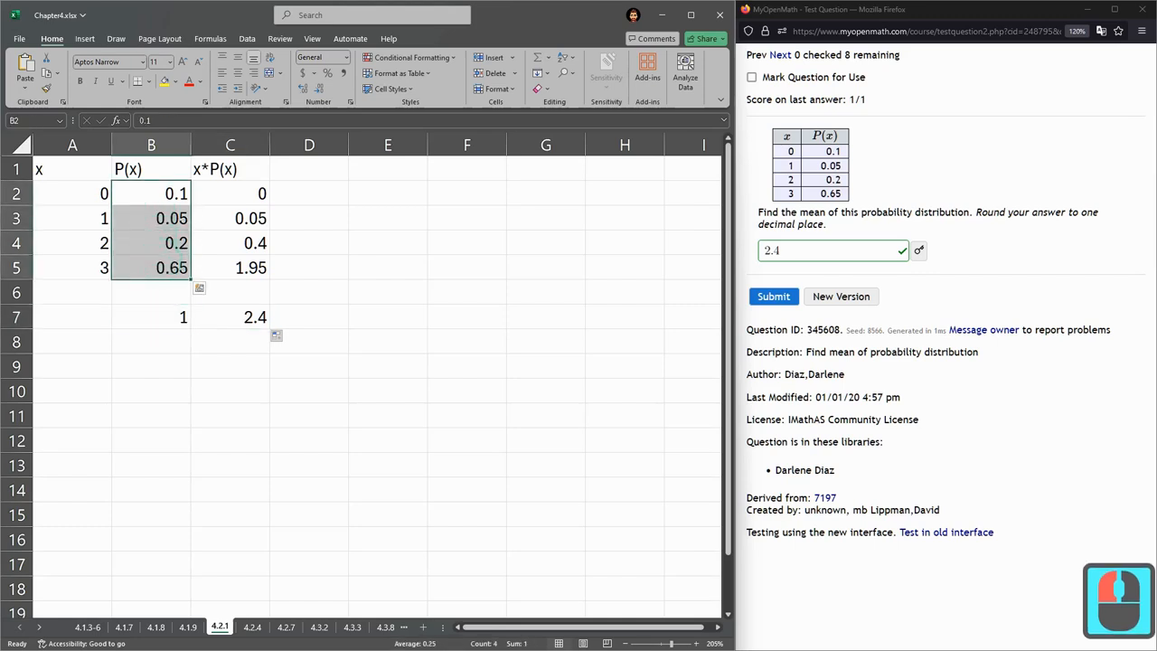
click(151, 316)
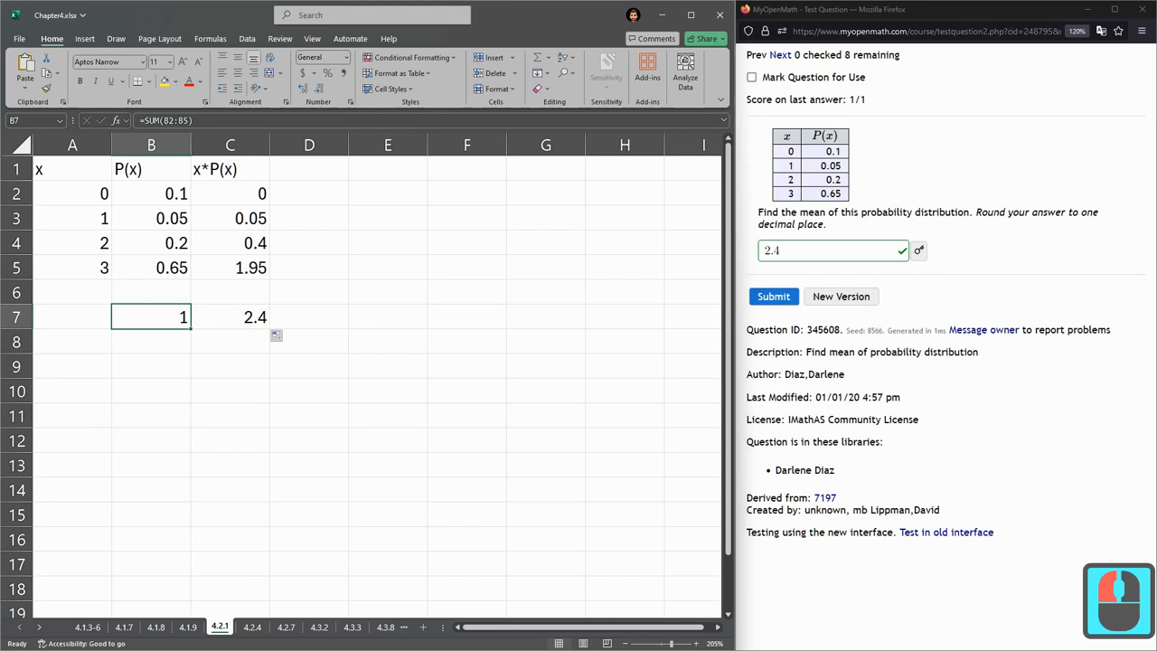
click(230, 317)
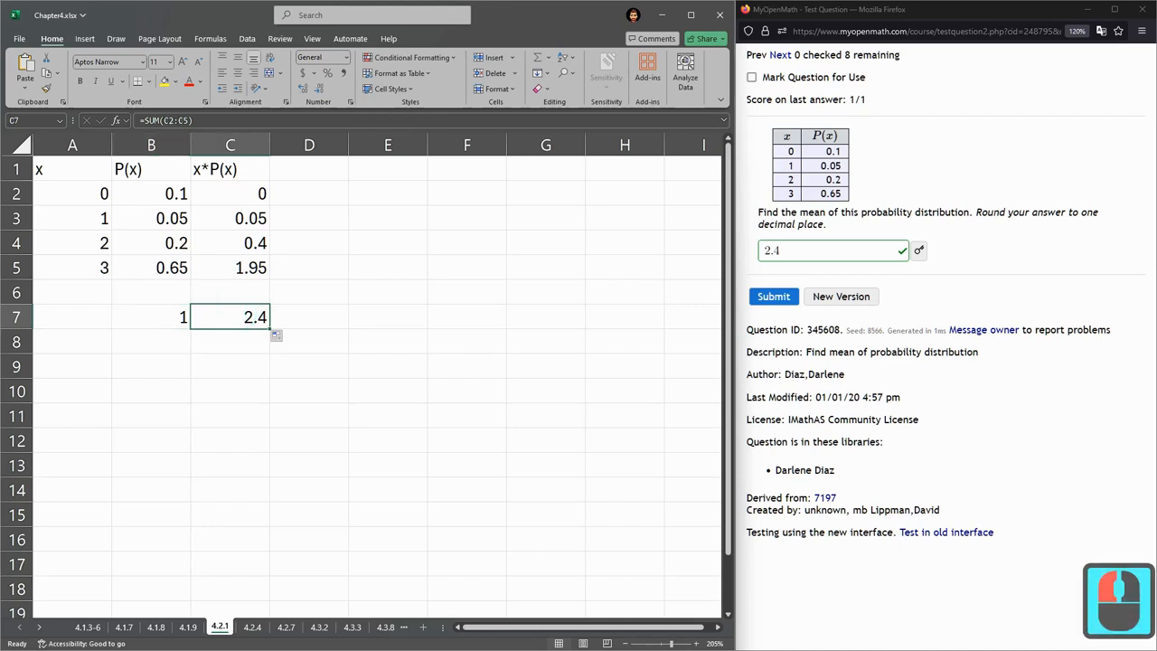
click(176, 193)
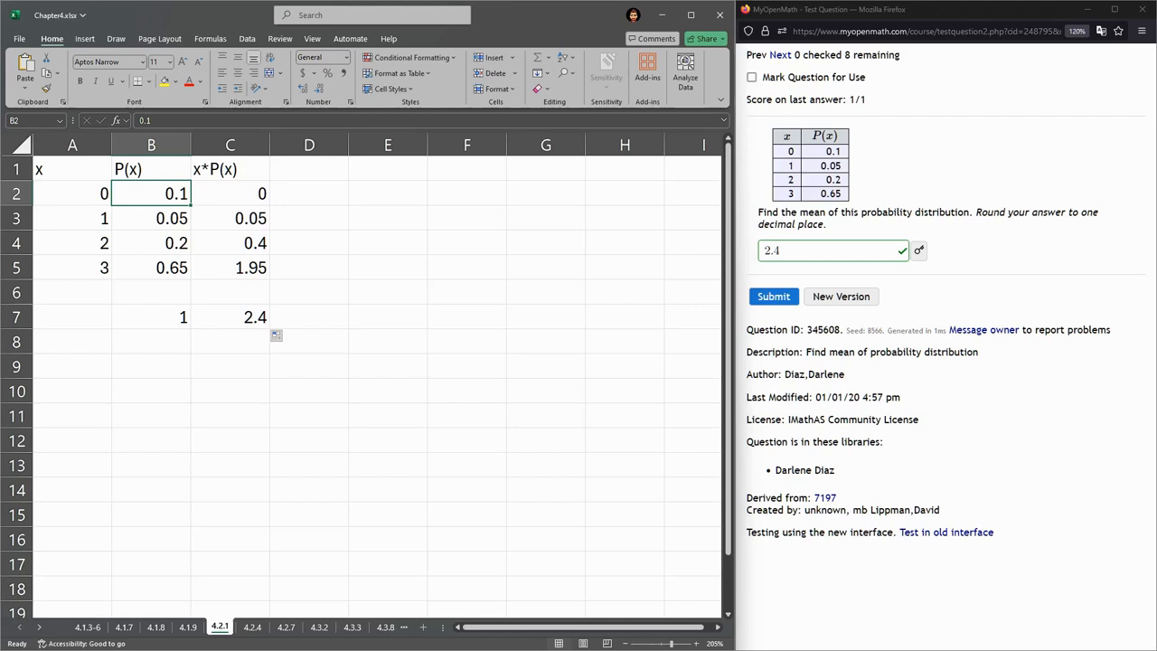
click(230, 316)
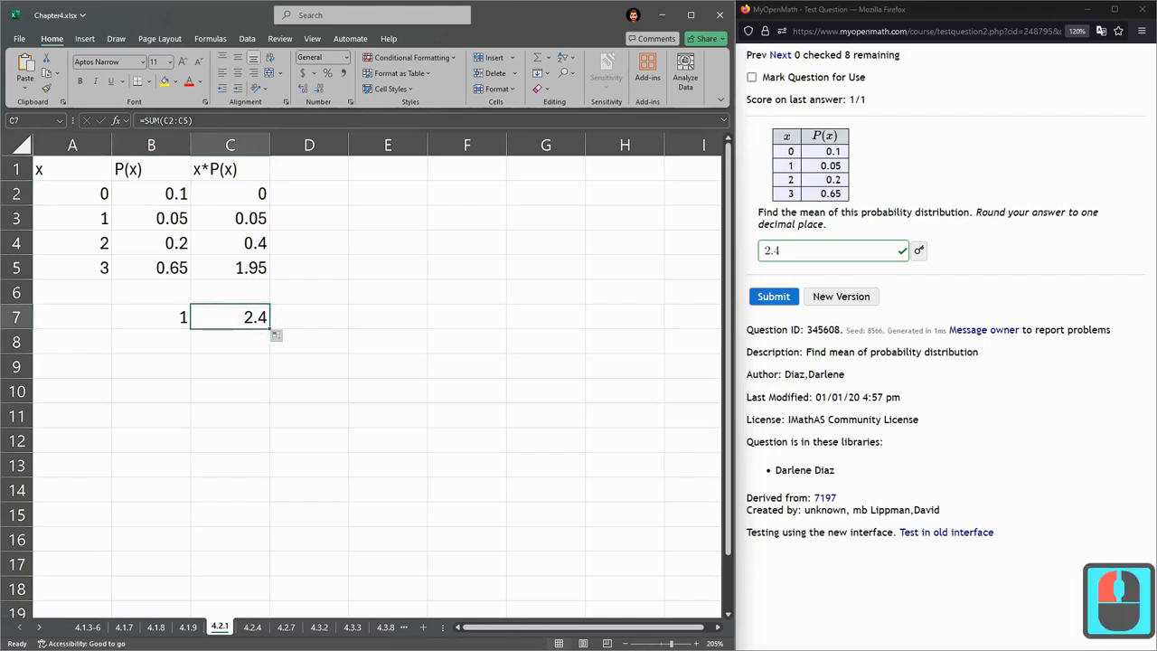